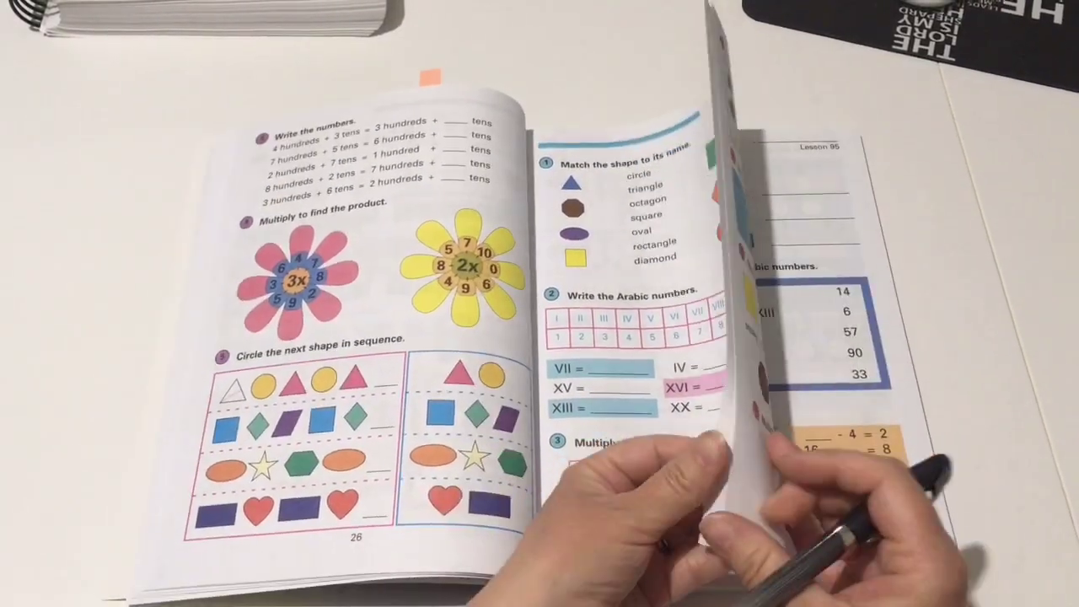
drag(758, 337, 337, 337)
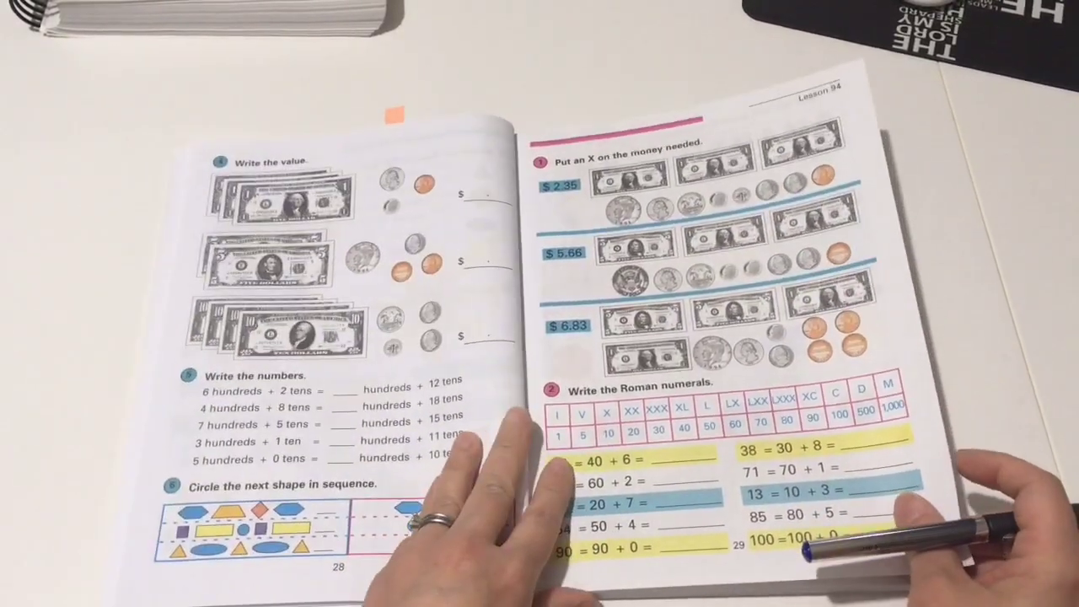